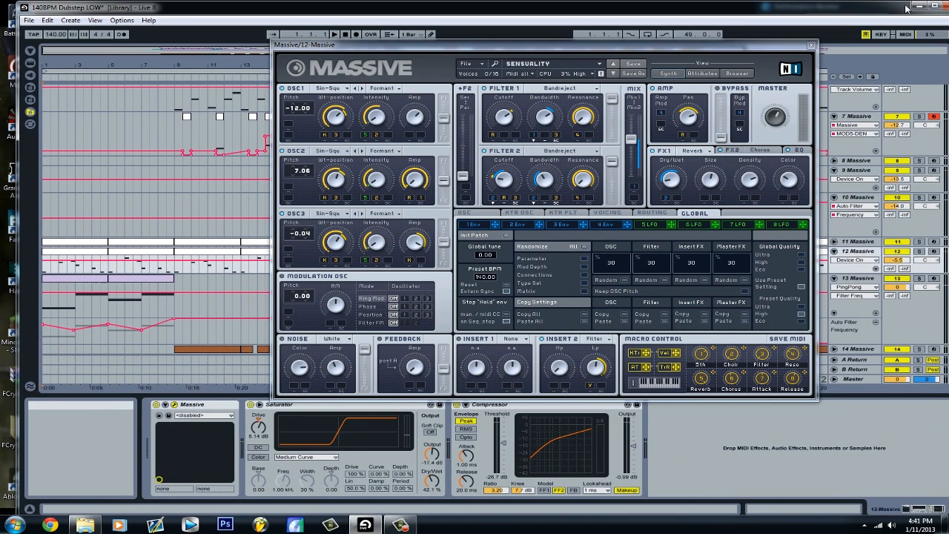
- Set the Ableton/Massive music software aside to reveal the Windows desktop
left_click(905, 6)
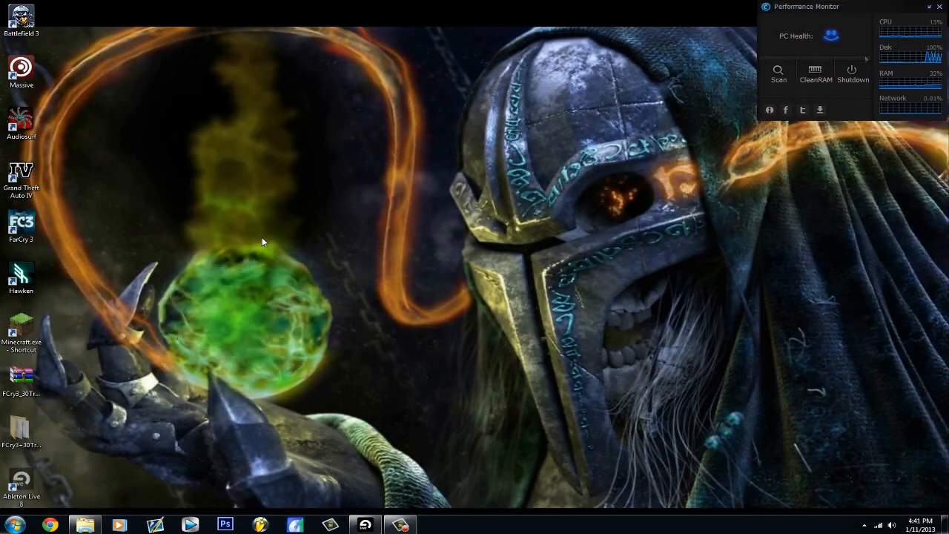
mouse_move(649, 58)
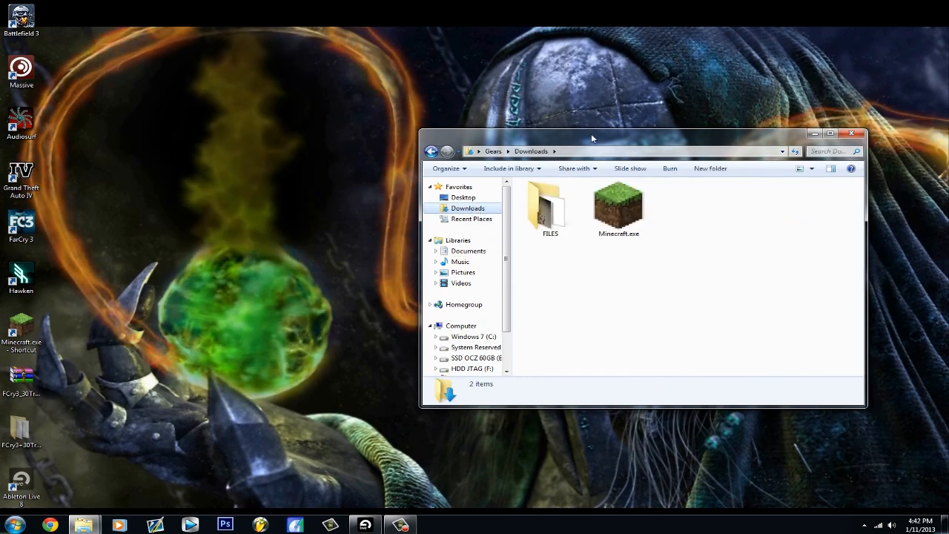
left_click_drag(667, 136, 566, 145)
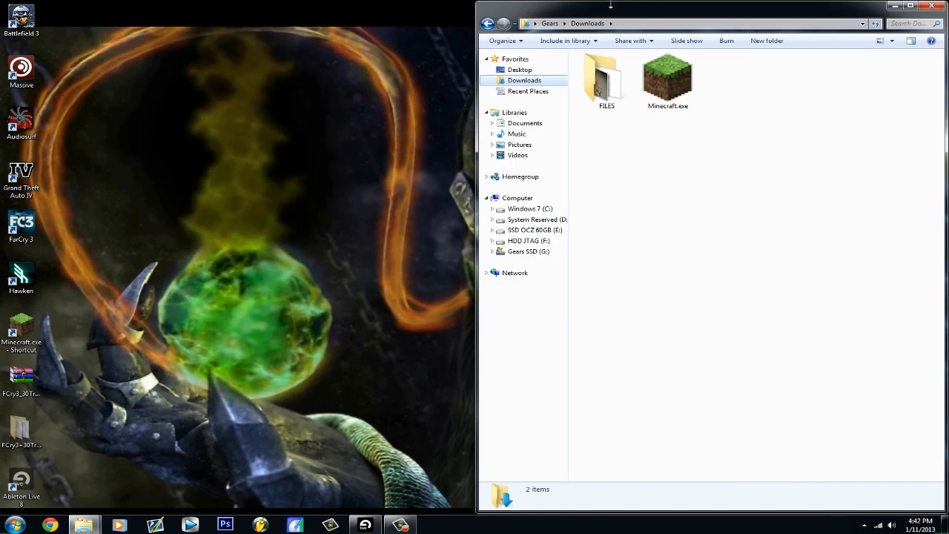
left_click(21, 525)
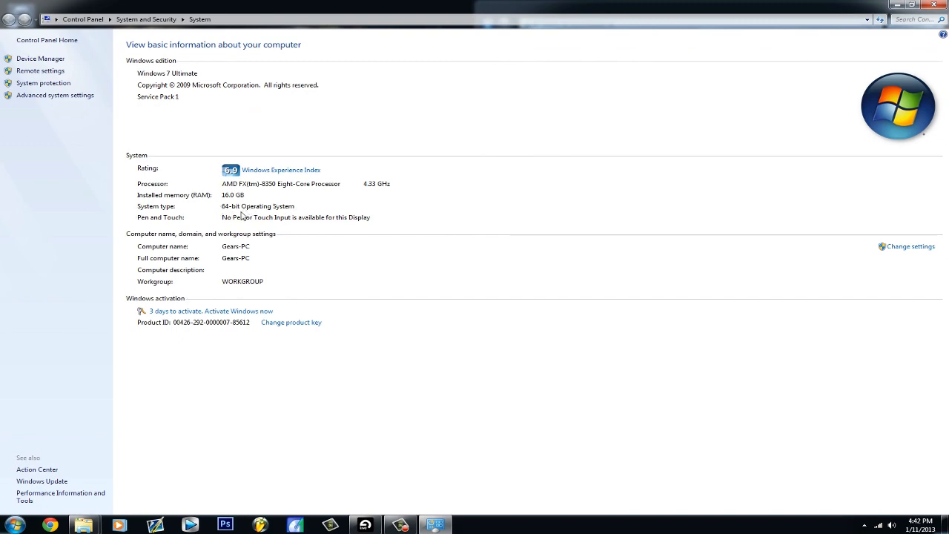
mouse_move(934, 16)
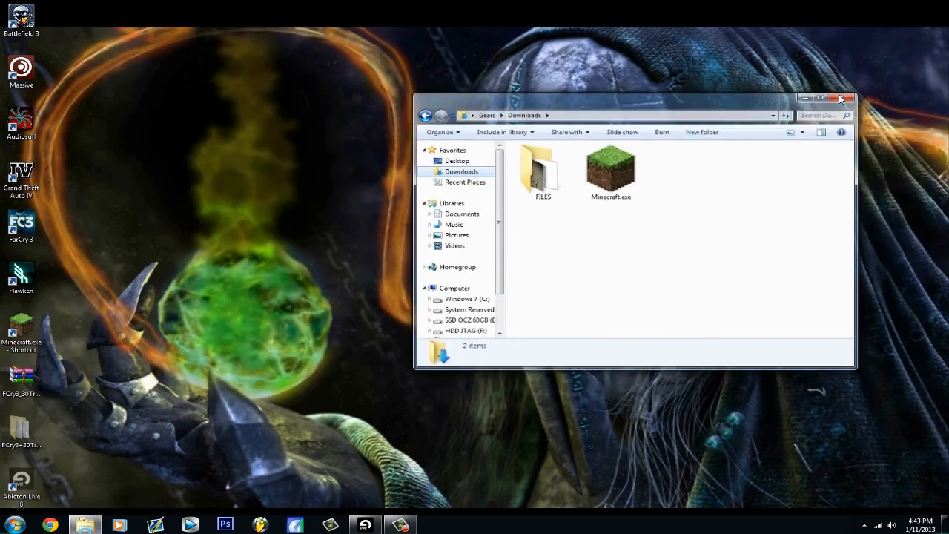
- Search for 'java', reach java.com and its Free Java Download page in Internet Explorer
left_click(12, 524)
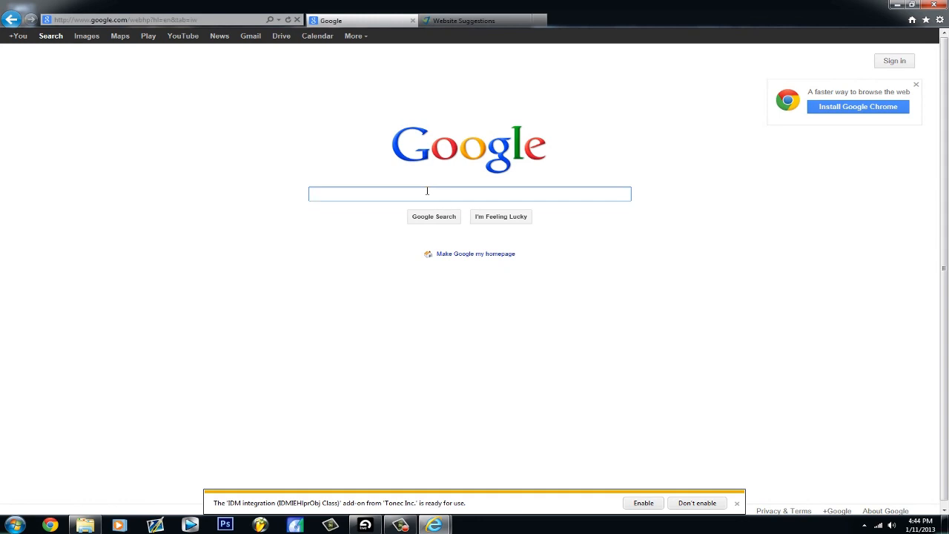
type("java")
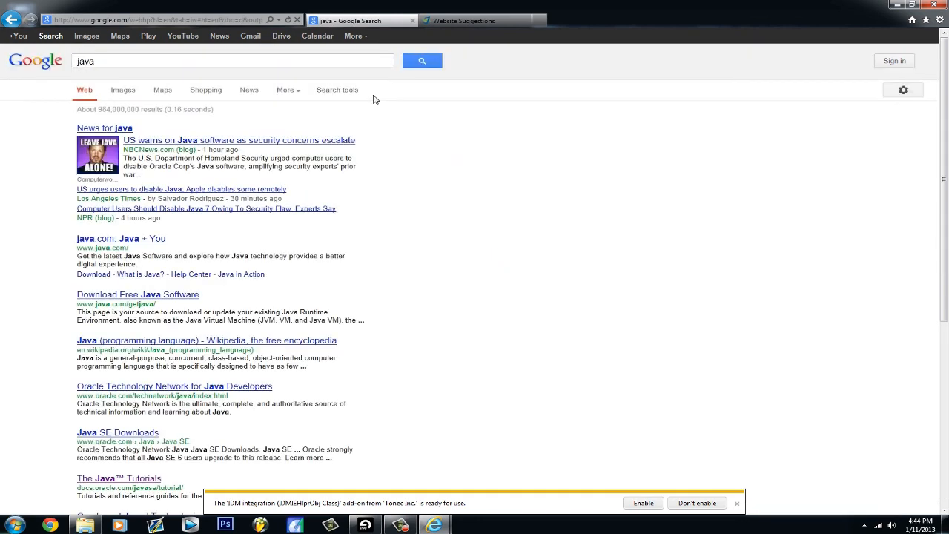
mouse_move(122, 237)
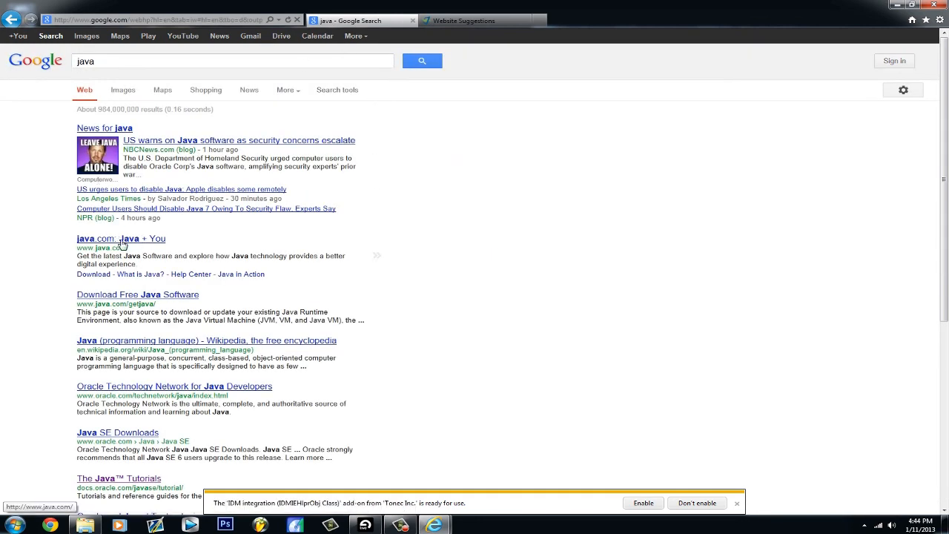
left_click(121, 237)
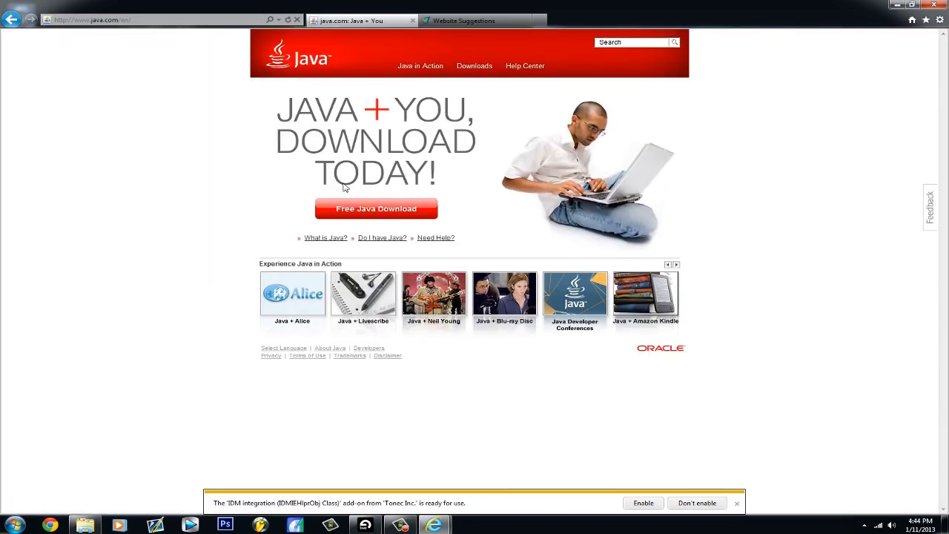
left_click(377, 207)
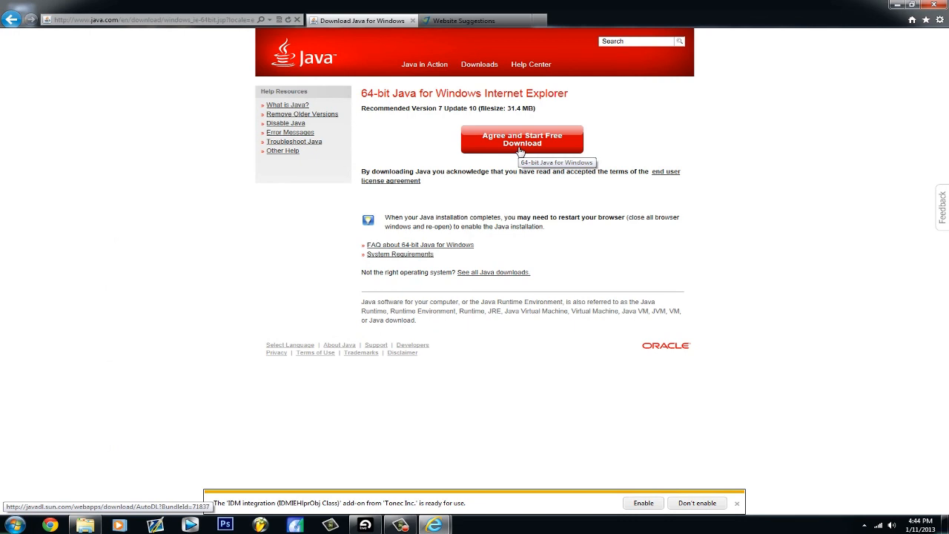
mouse_move(522, 151)
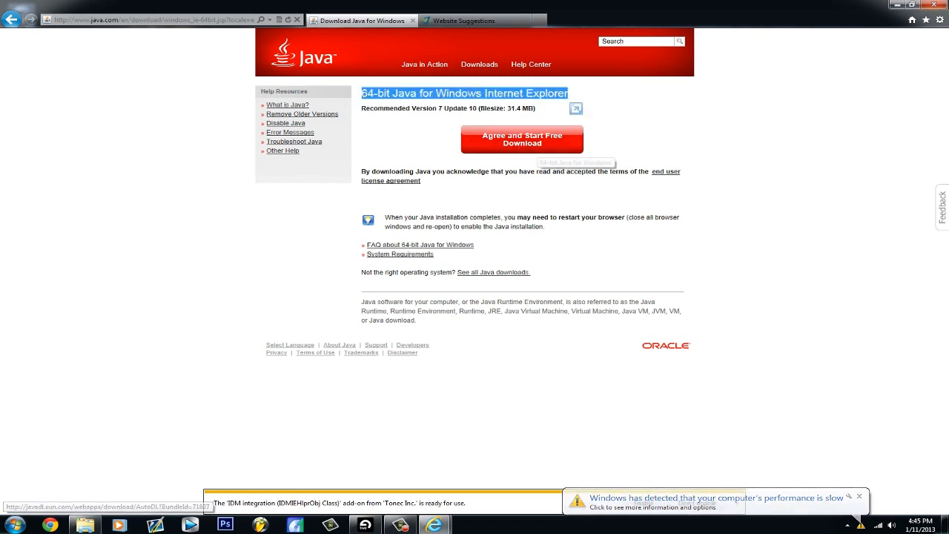
- Close Internet Explorer with all its tabs, returning to the Downloads folder
left_click(928, 4)
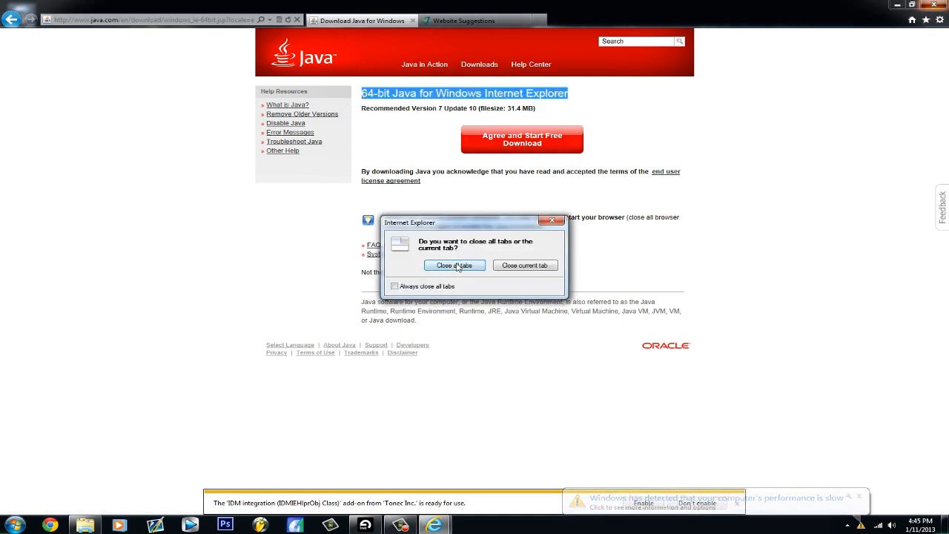
left_click(454, 264)
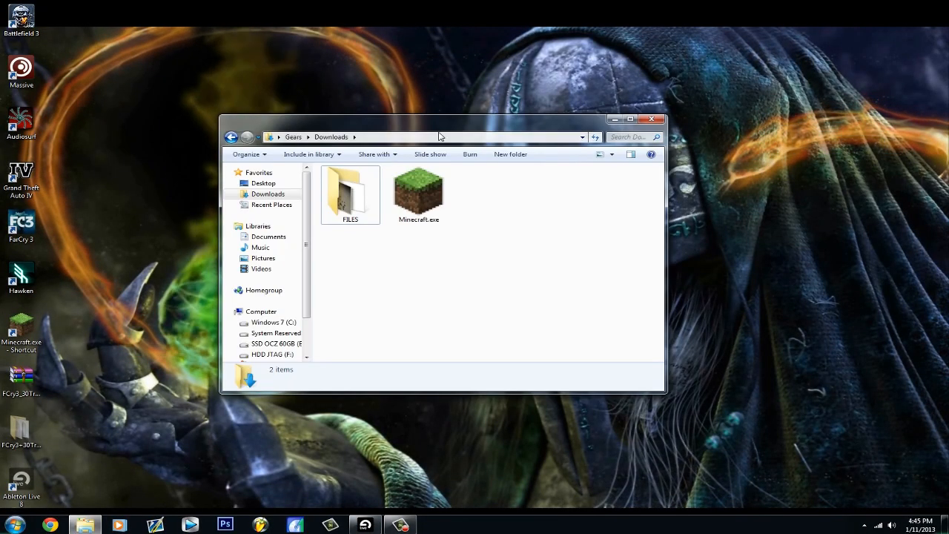
- Bring up the file actions for Minecraft.exe in the Downloads folder
right_click(418, 194)
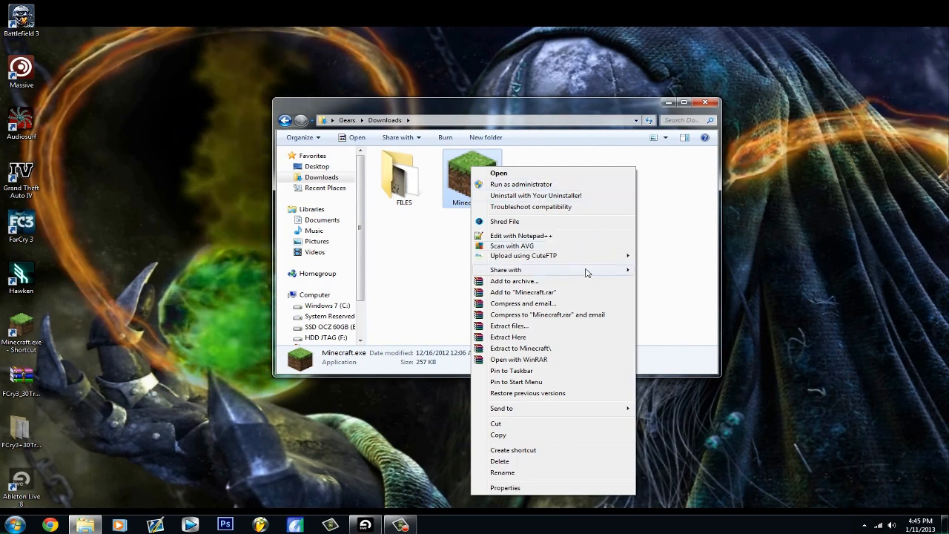
mouse_move(556, 382)
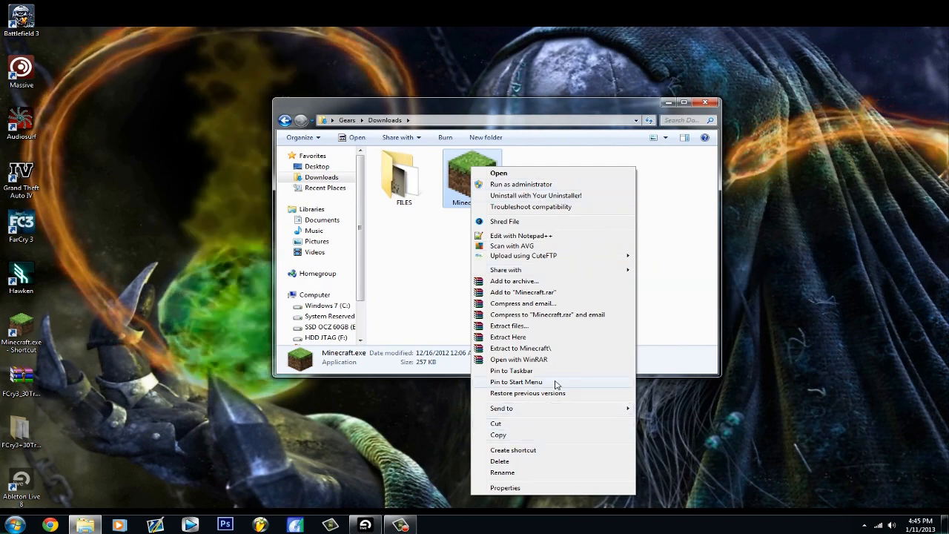
mouse_move(551, 373)
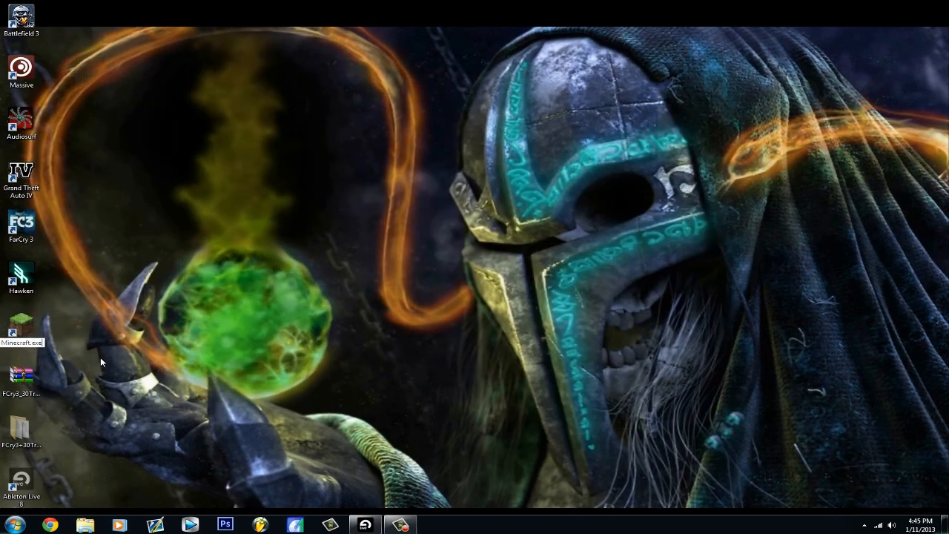
- Clear the Minecraft.exe shortcut's Target field in Properties, then cancel without saving
right_click(22, 329)
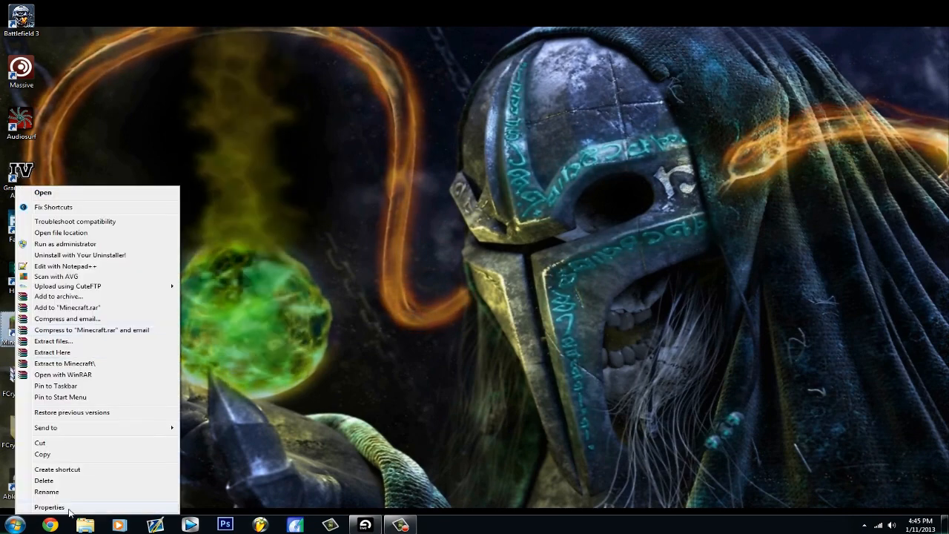
left_click(49, 507)
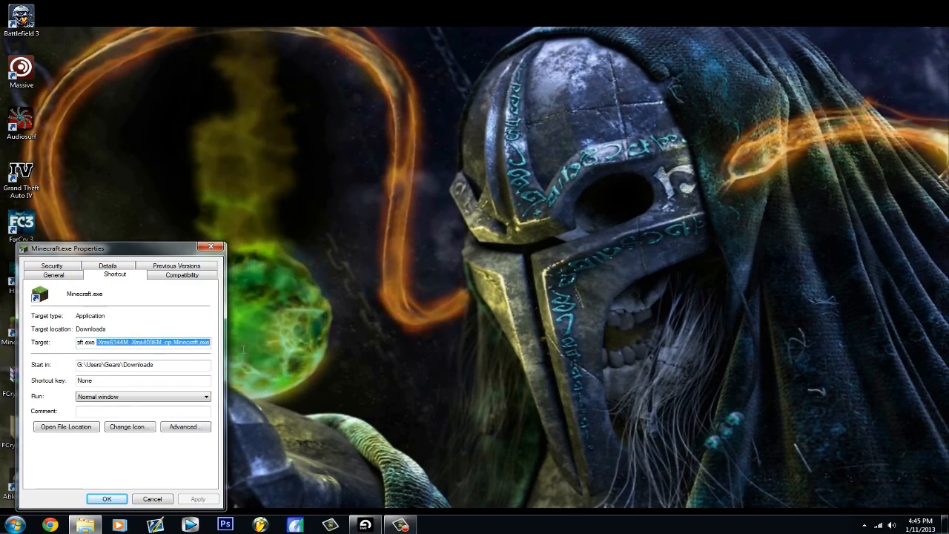
key("Delete")
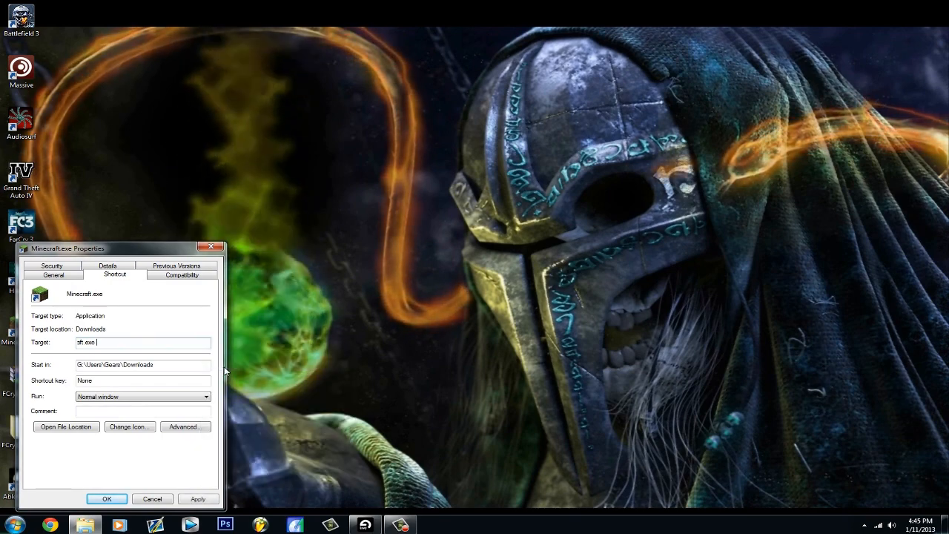
left_click(107, 498)
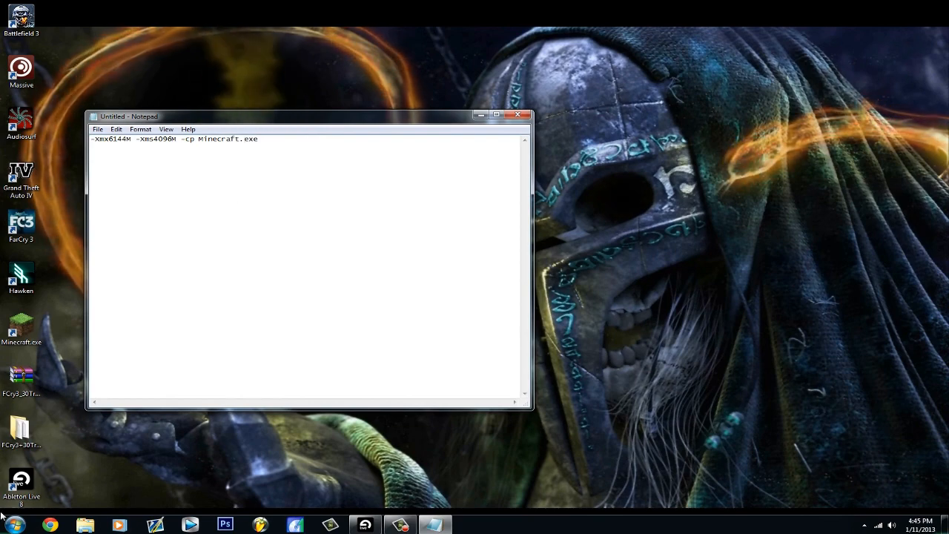
- Check in the Computer's system properties that Windows is 64-bit
right_click(169, 370)
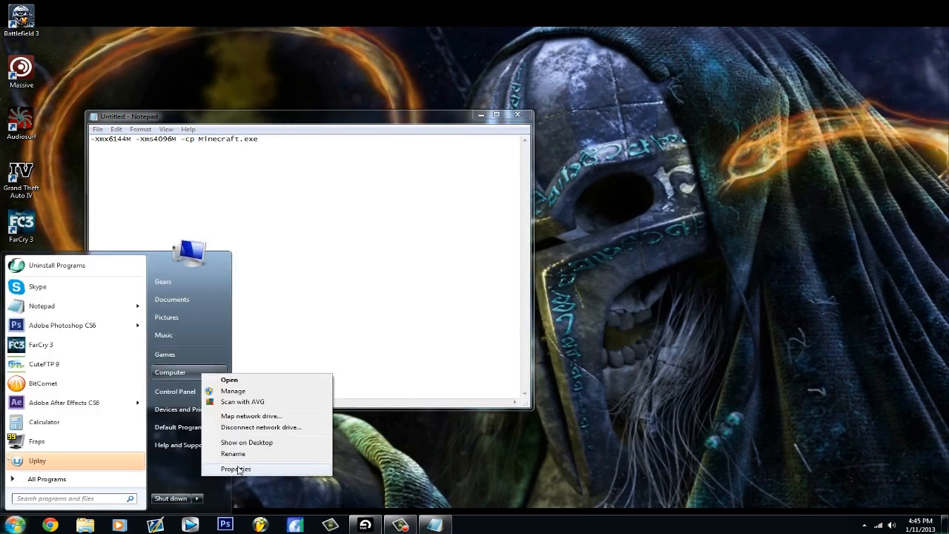
left_click(236, 469)
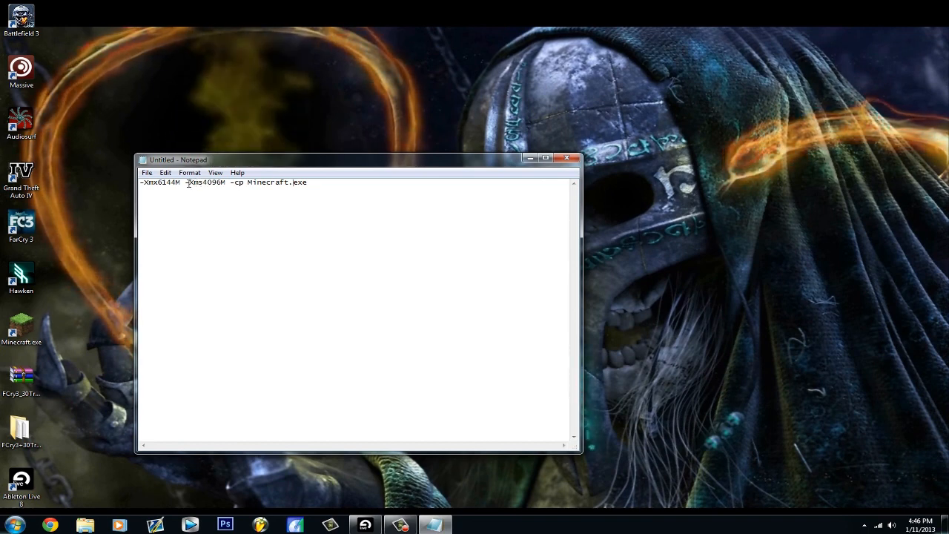
- Select the Xmx and Xms memory flags in the Notepad line to settle their values
double_click(206, 181)
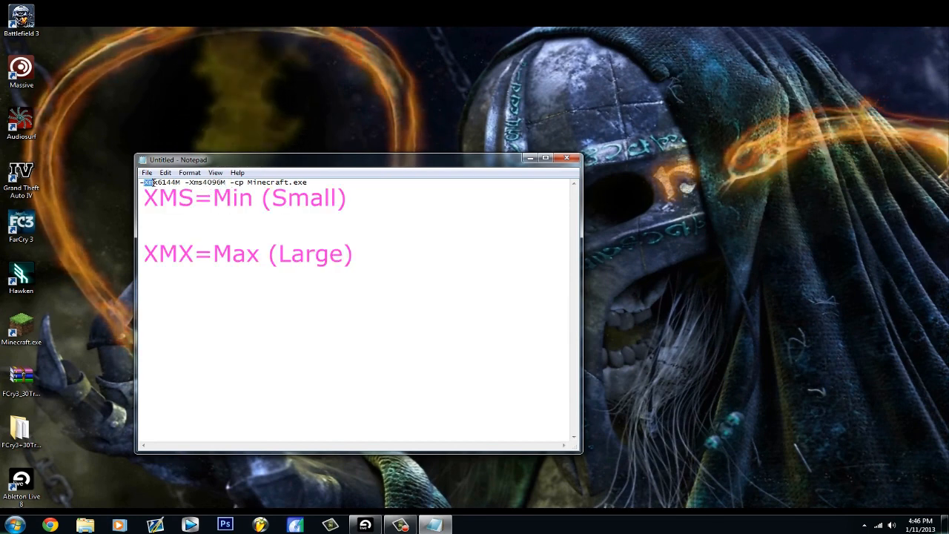
double_click(160, 182)
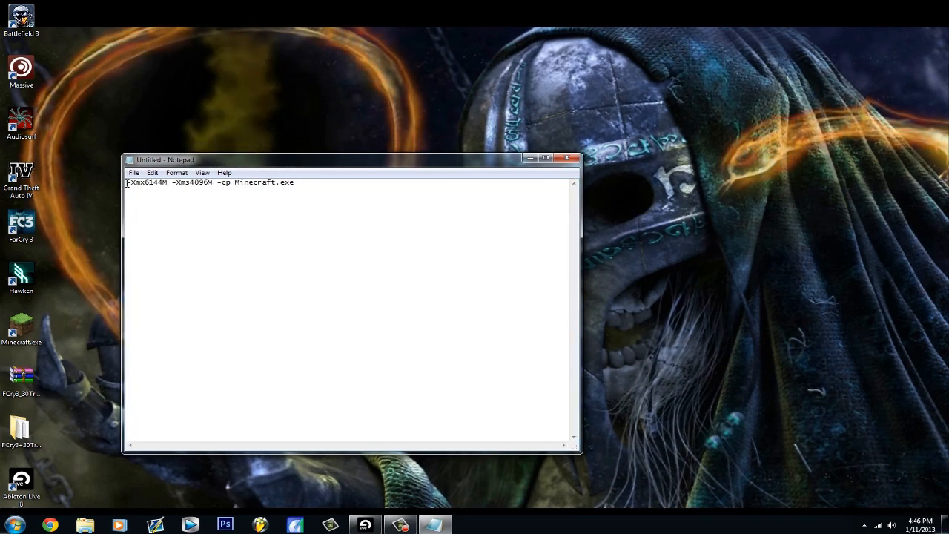
double_click(191, 183)
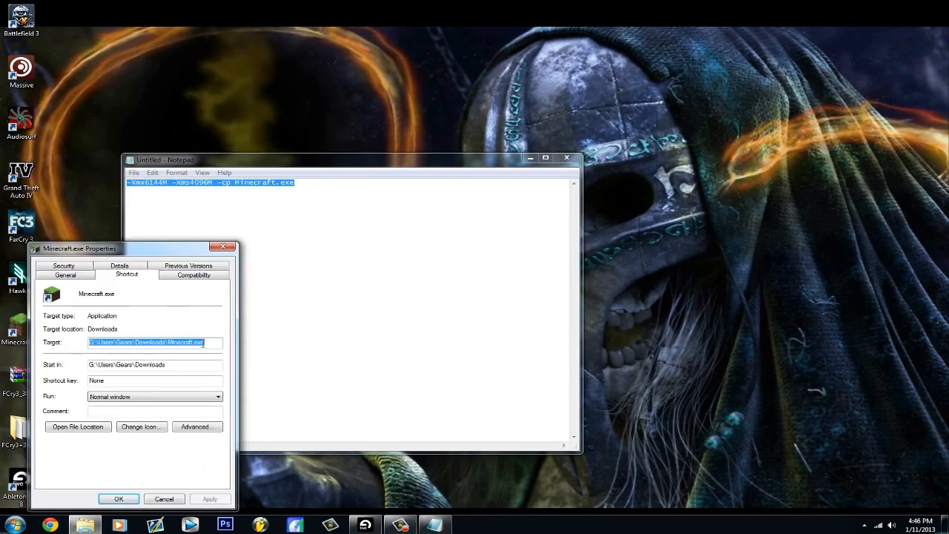
- Start editing the Minecraft.exe shortcut's target to hold the Java memory flags line
left_click(215, 341)
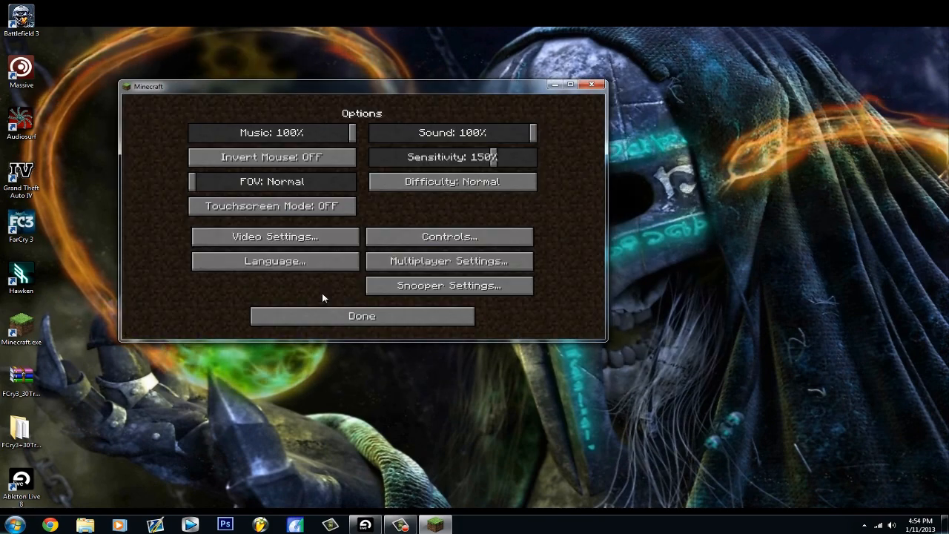
mouse_move(219, 215)
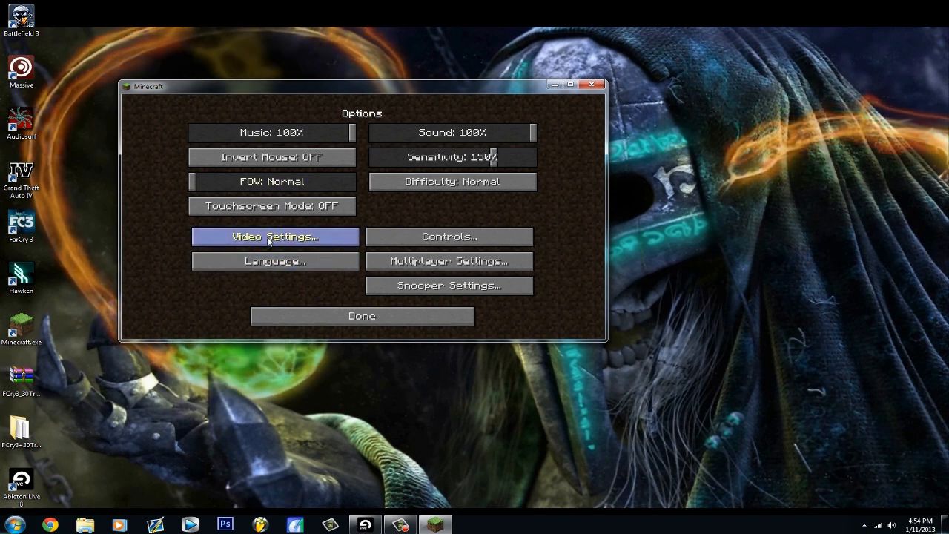
mouse_move(448, 261)
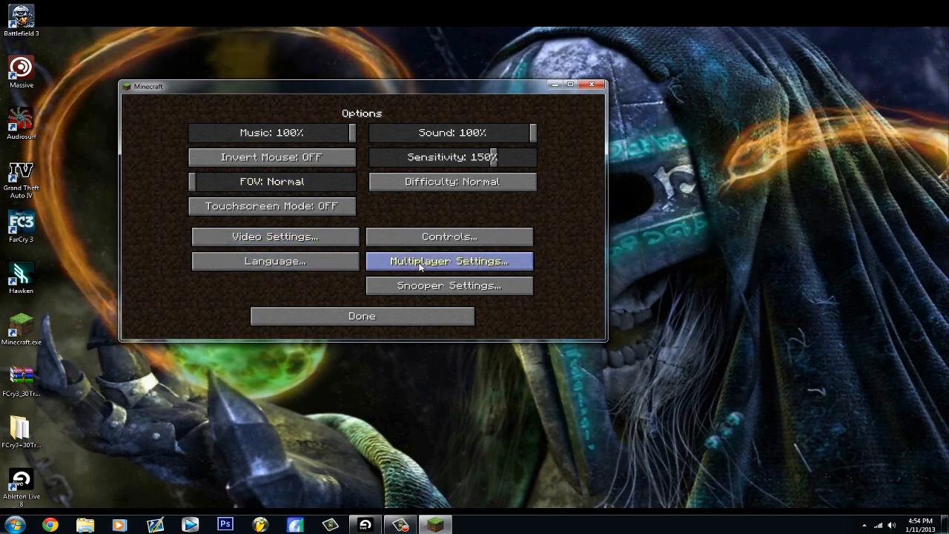
- Cycle render distance back to Far in video settings and return to the game
left_click(448, 261)
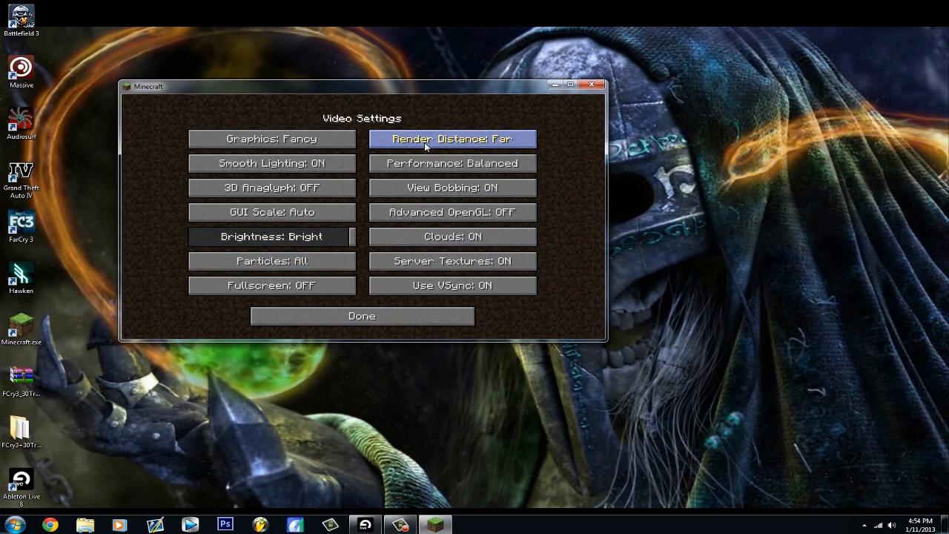
left_click(450, 139)
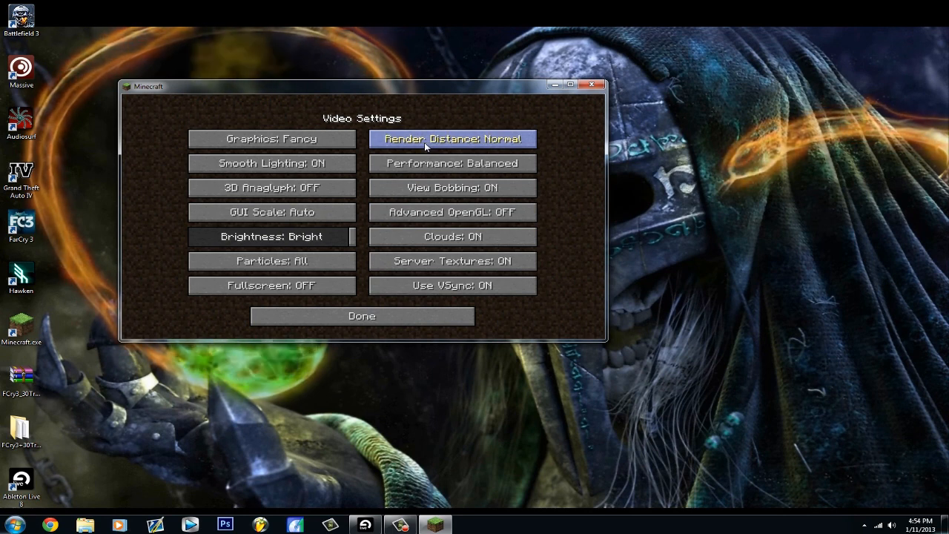
left_click(451, 139)
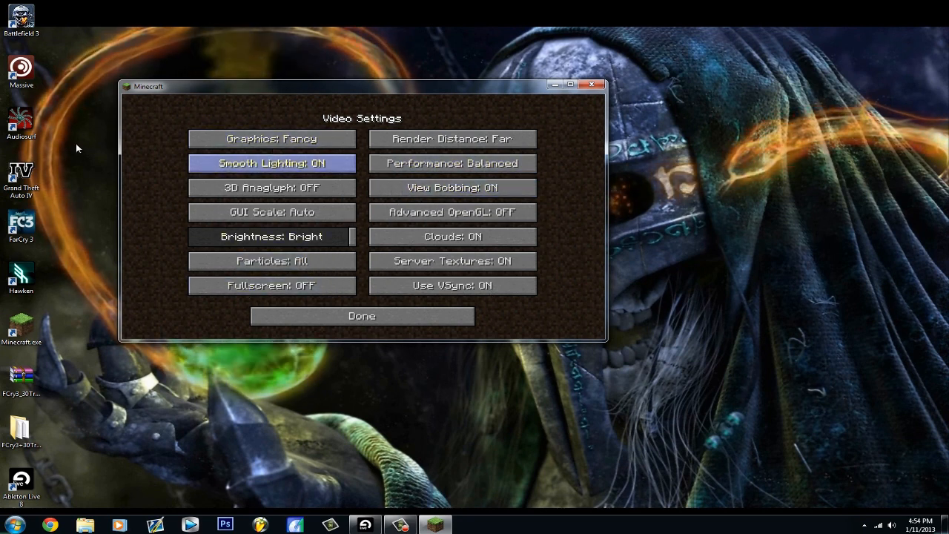
left_click(362, 314)
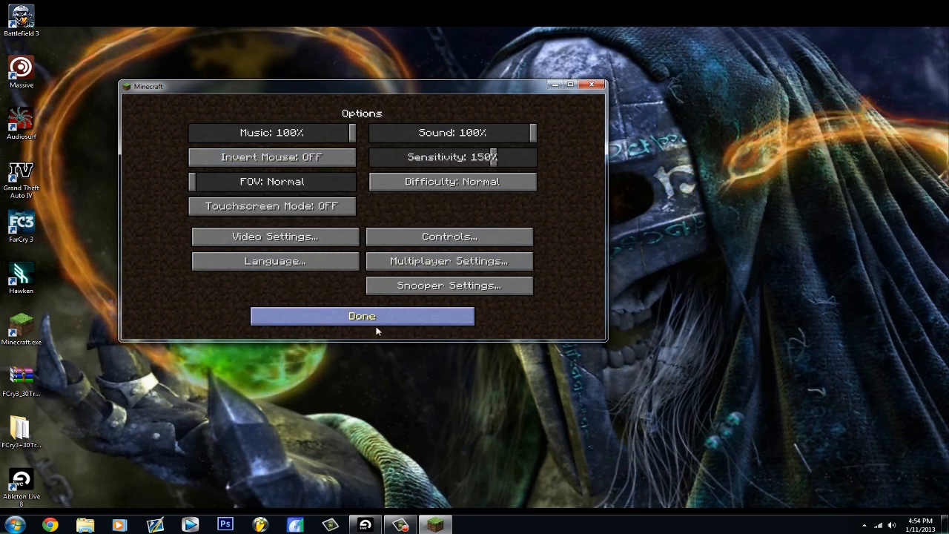
mouse_move(323, 317)
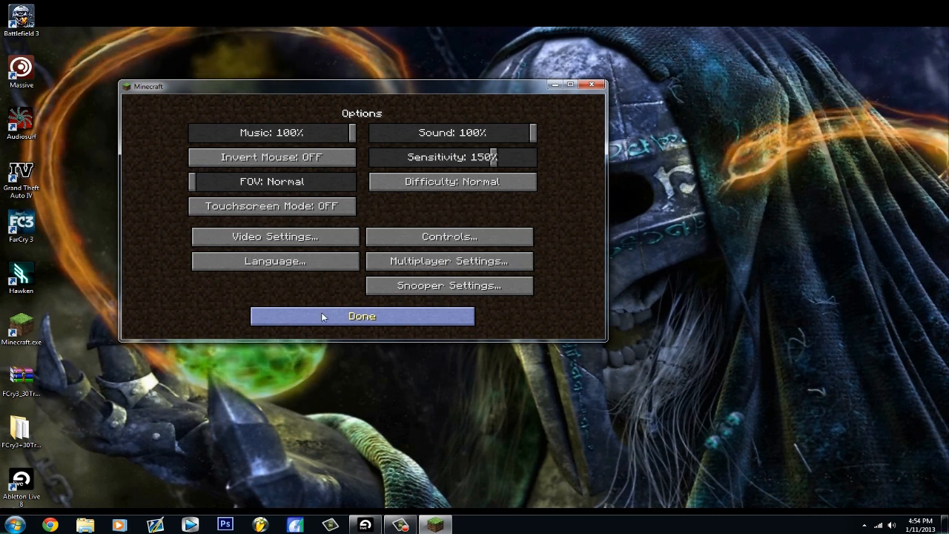
left_click(361, 316)
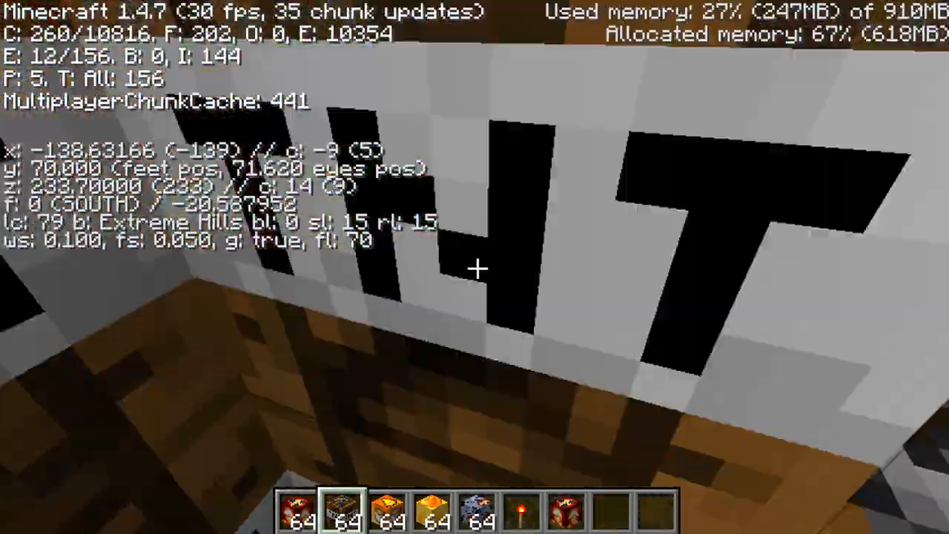
mouse_move(475, 267)
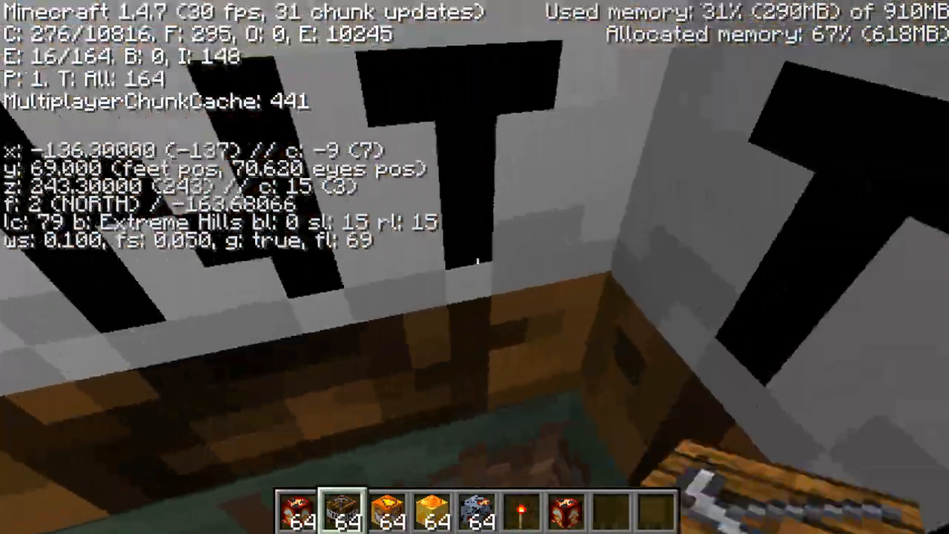
mouse_move(474, 267)
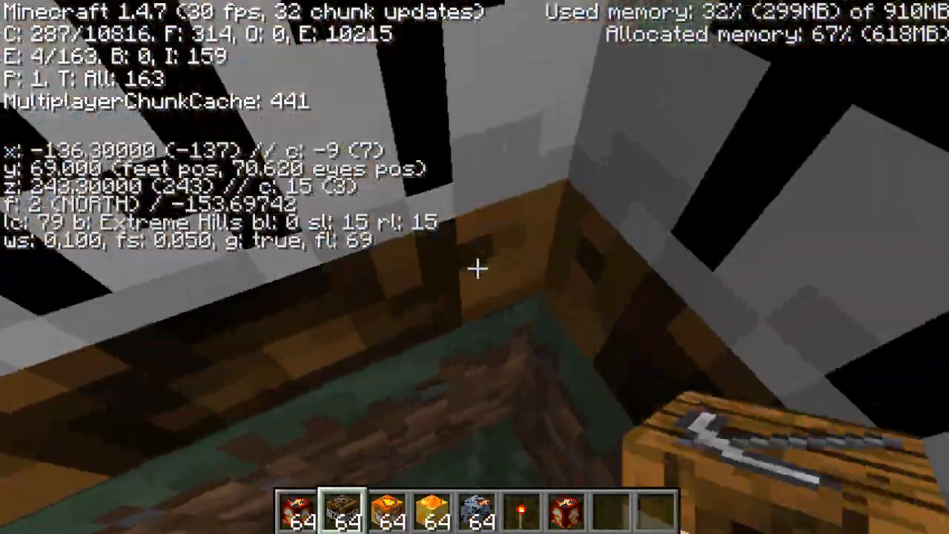